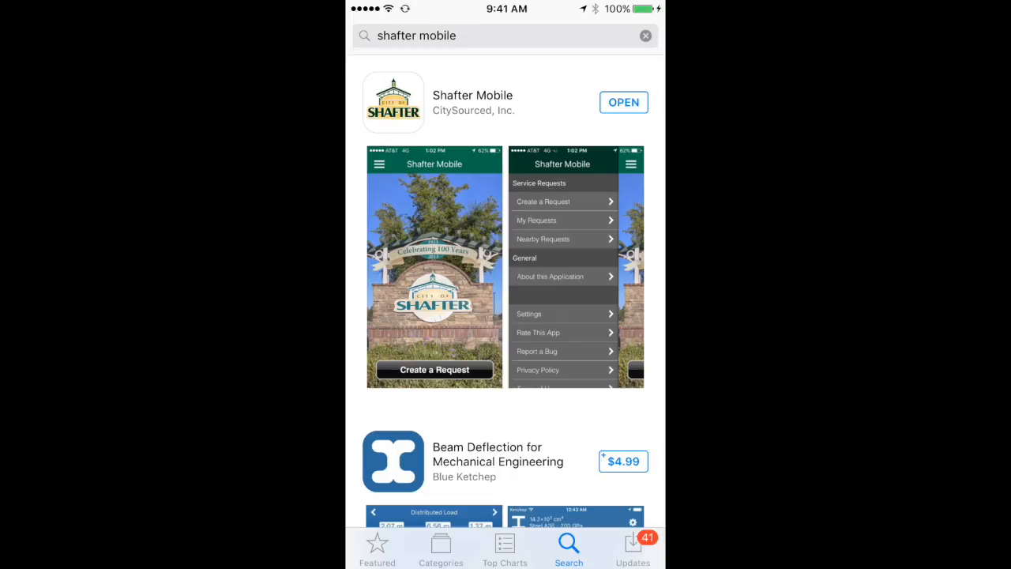
Open the installed Shafter Mobile app from the App Store search results
click(623, 102)
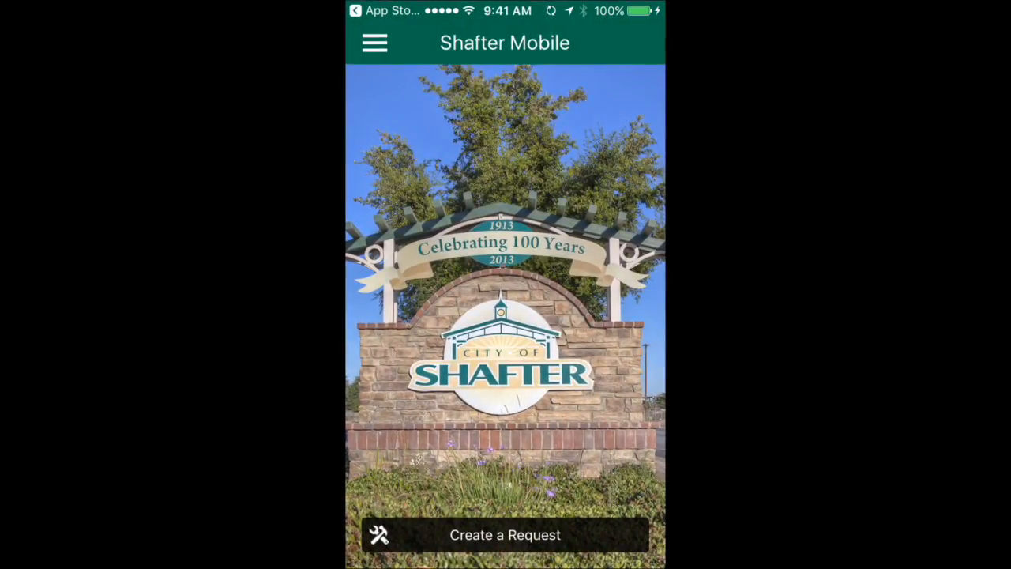
Create a new request and choose Browse Photos/Video to open the photo library
click(505, 534)
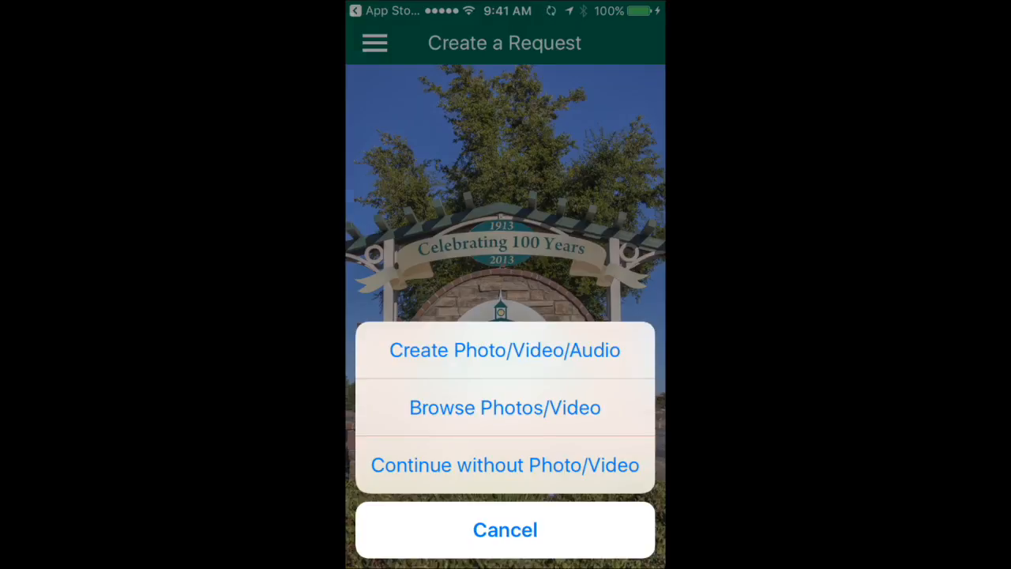
click(505, 407)
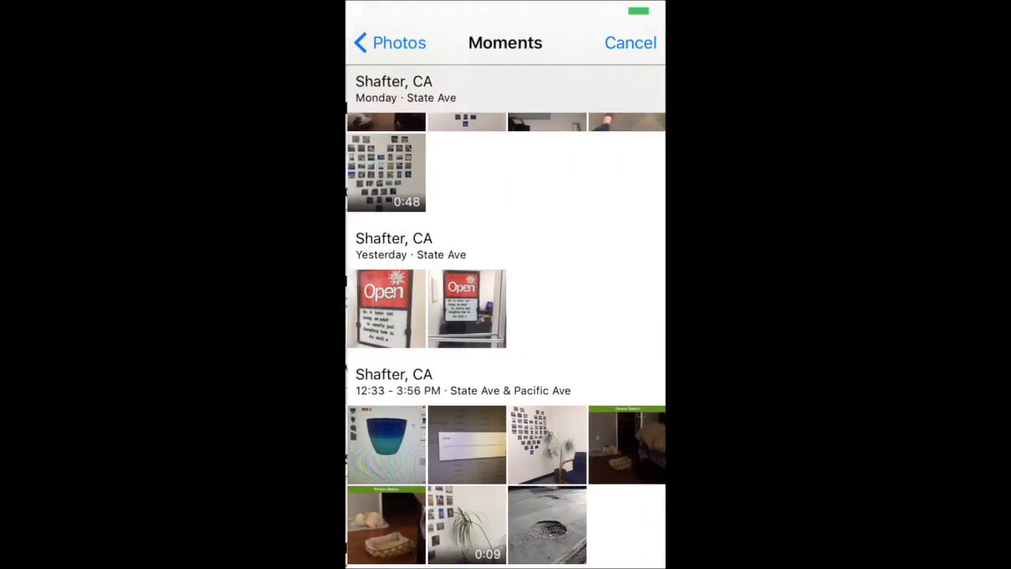
Attach the pothole photo from the Moments library to the request
click(631, 43)
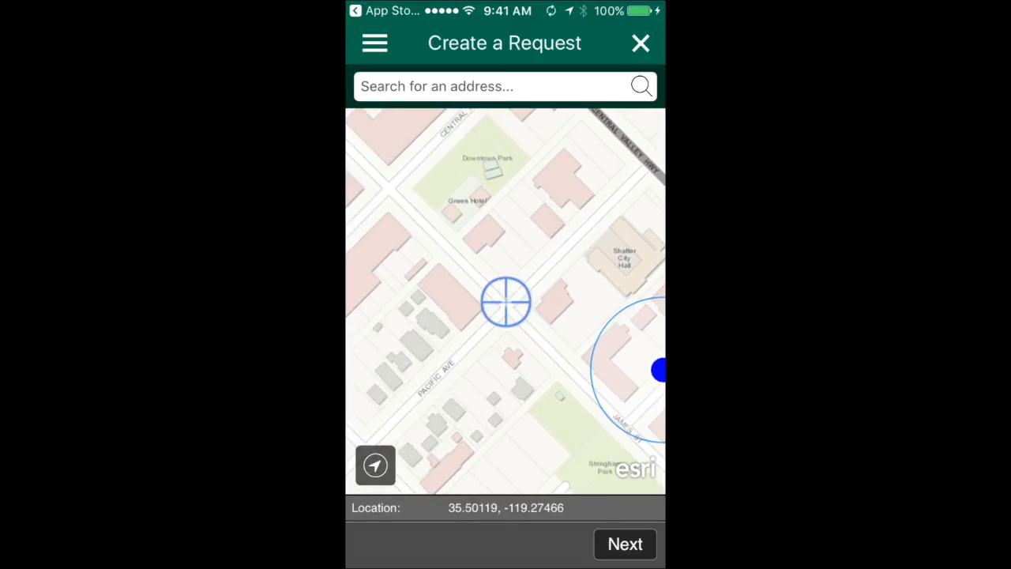
Accept the James St map location and set the report type to Streets Issues
click(625, 543)
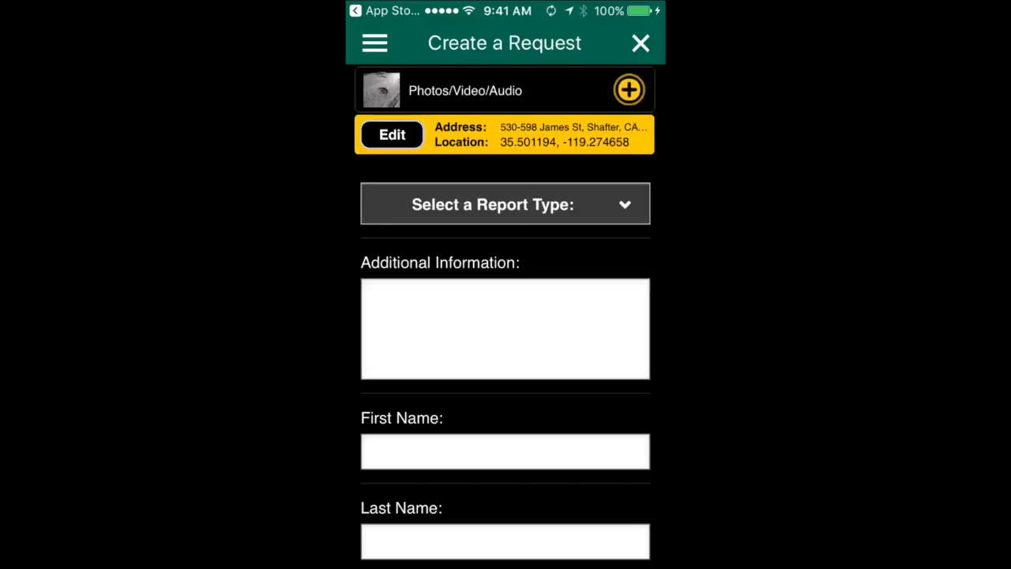
click(505, 204)
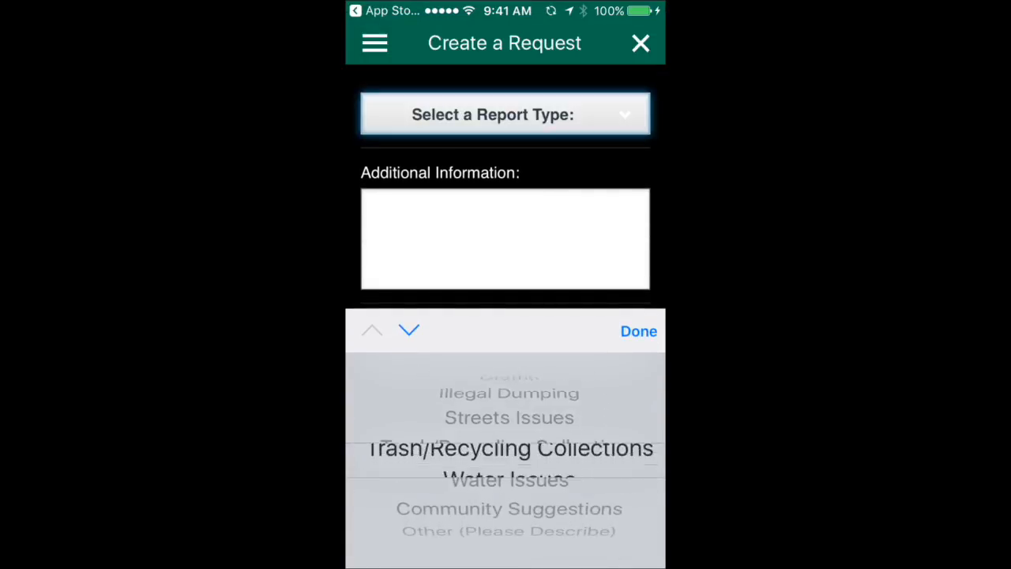
scroll(down, 3)
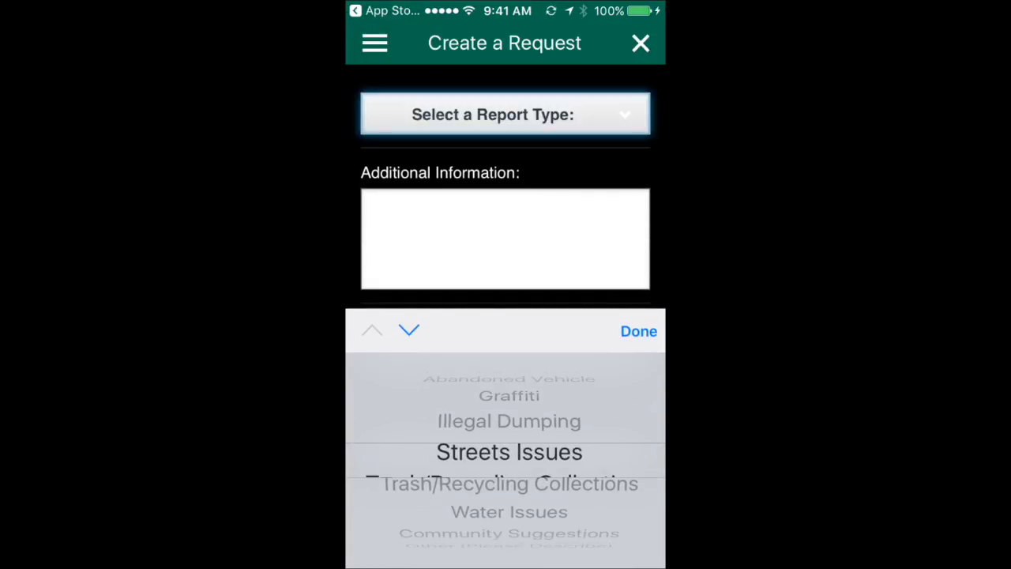
click(639, 331)
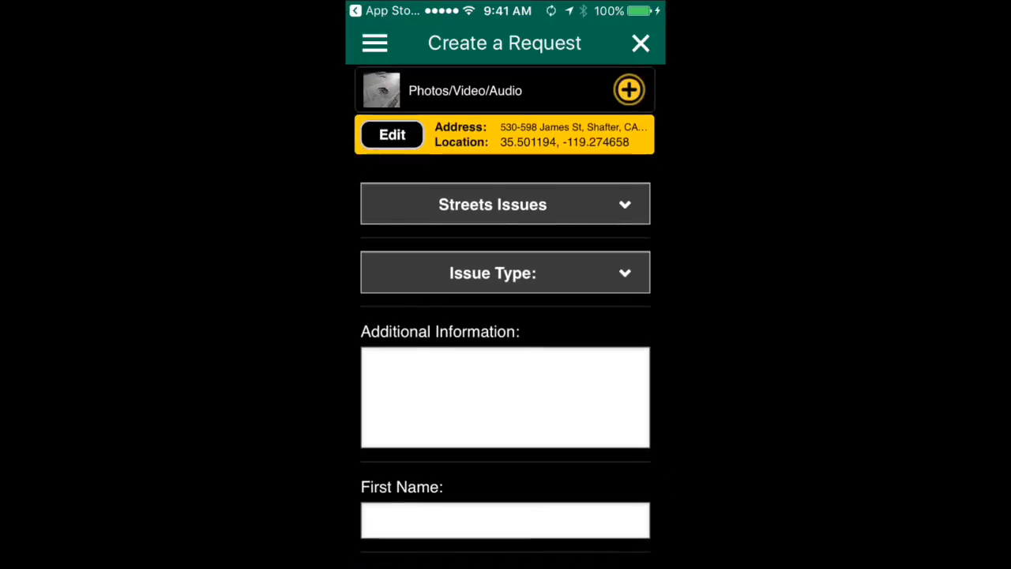
Set the issue type to Pothole and scroll through the new pothole street fields
click(505, 273)
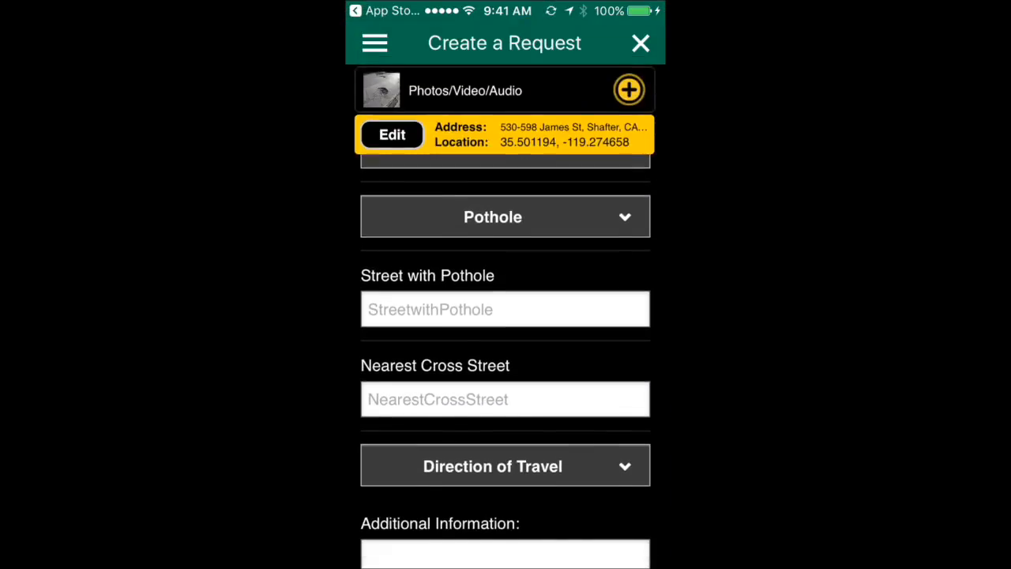
scroll(down, 3)
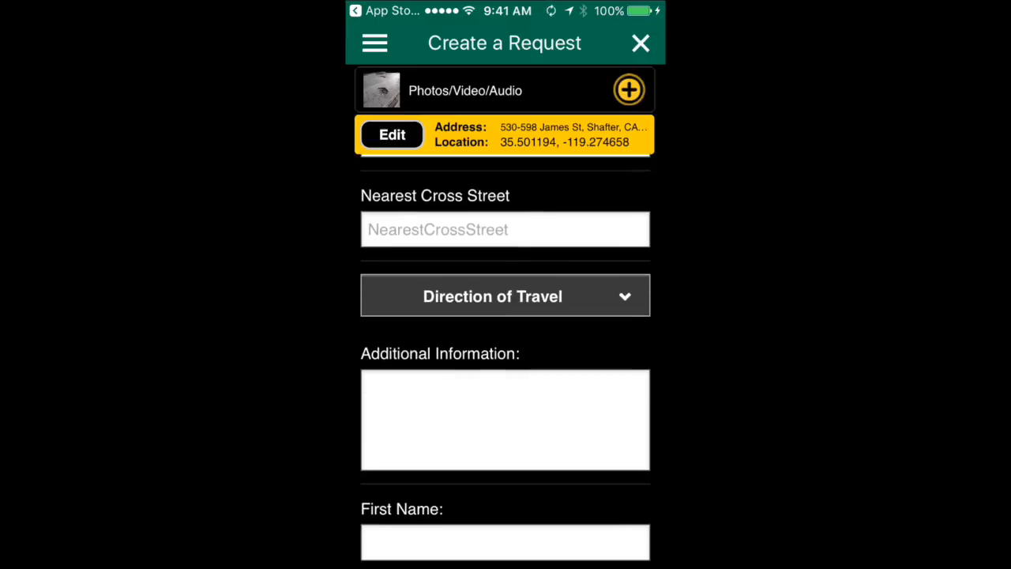
scroll(down, 3)
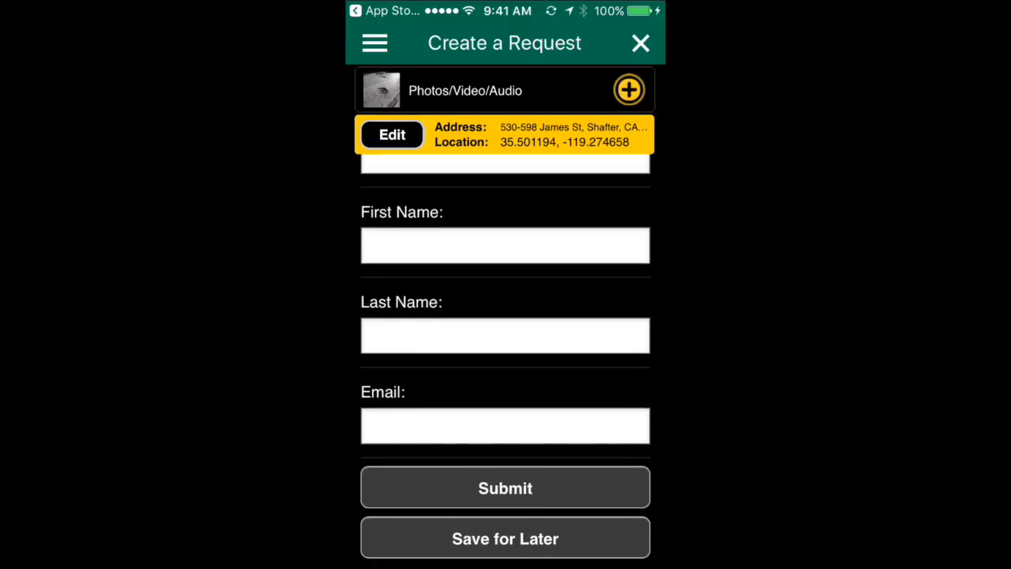
scroll(down, 3)
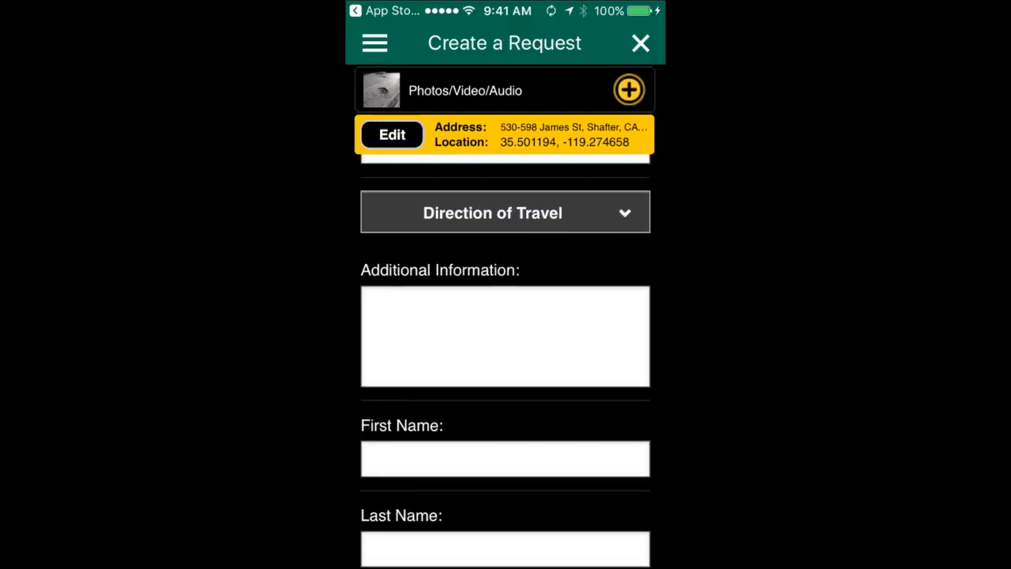
scroll(down, 3)
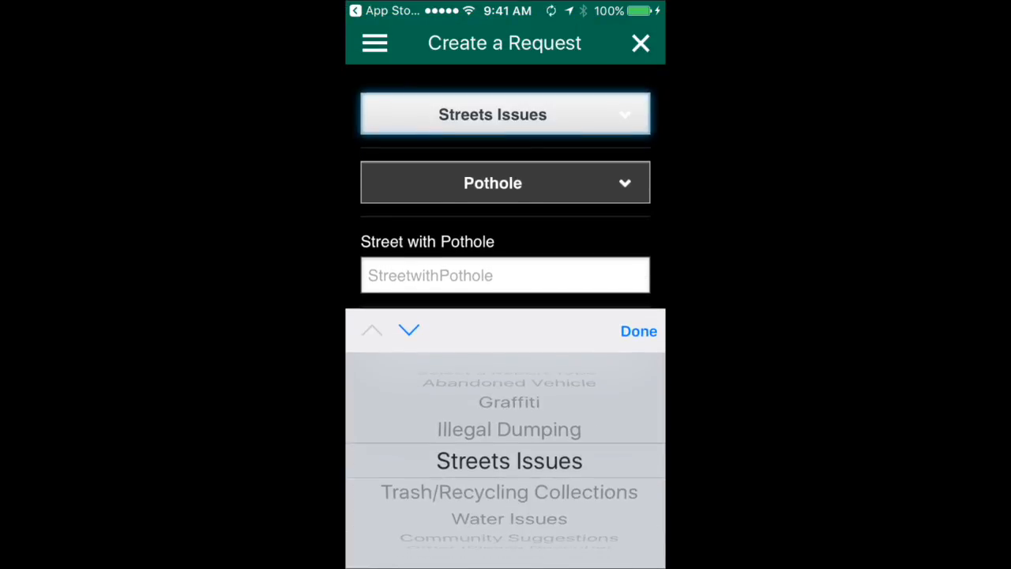
Scroll the report-type picker down to Community Suggestions and Other
scroll(down, 3)
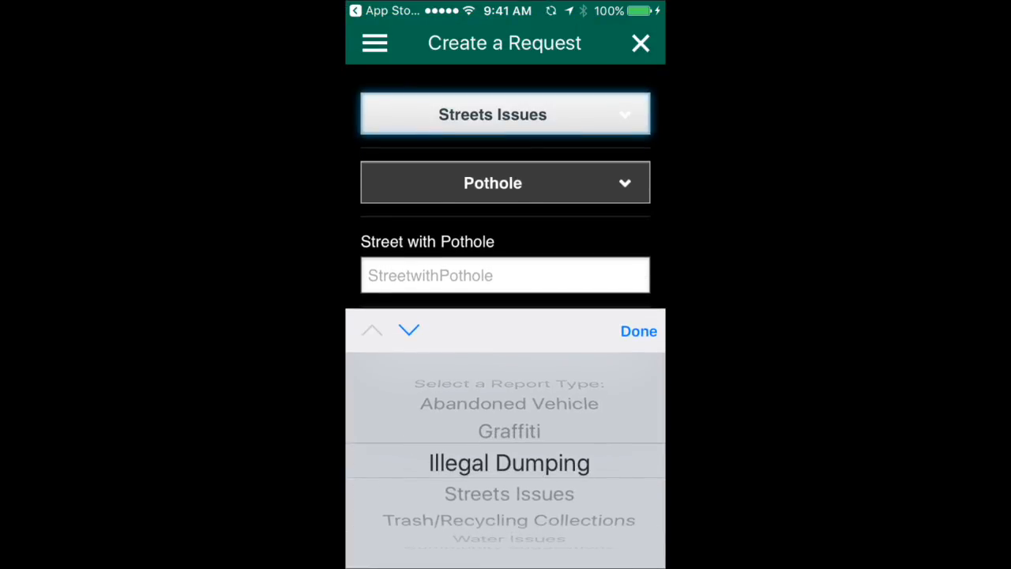
scroll(down, 3)
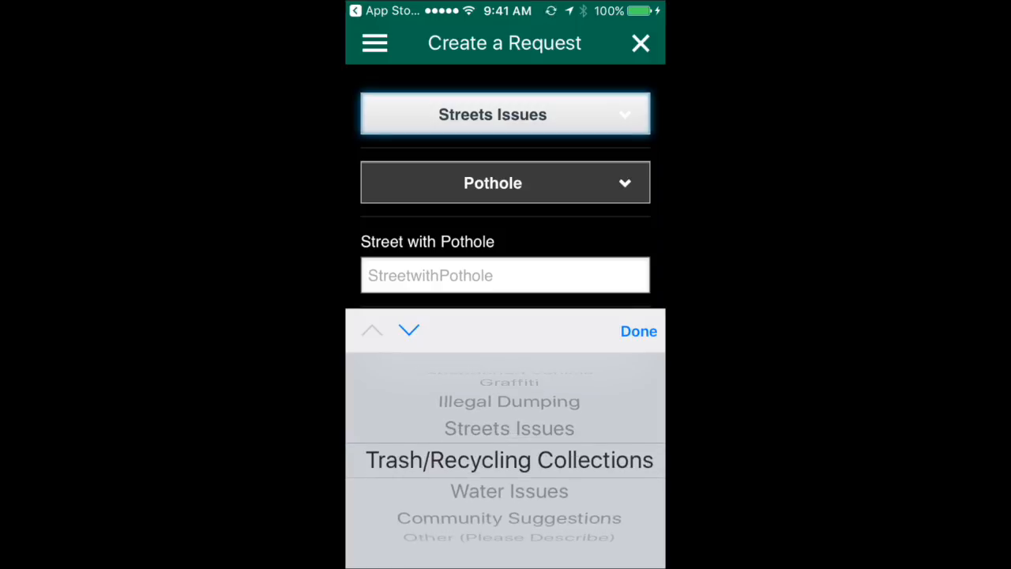
scroll(down, 3)
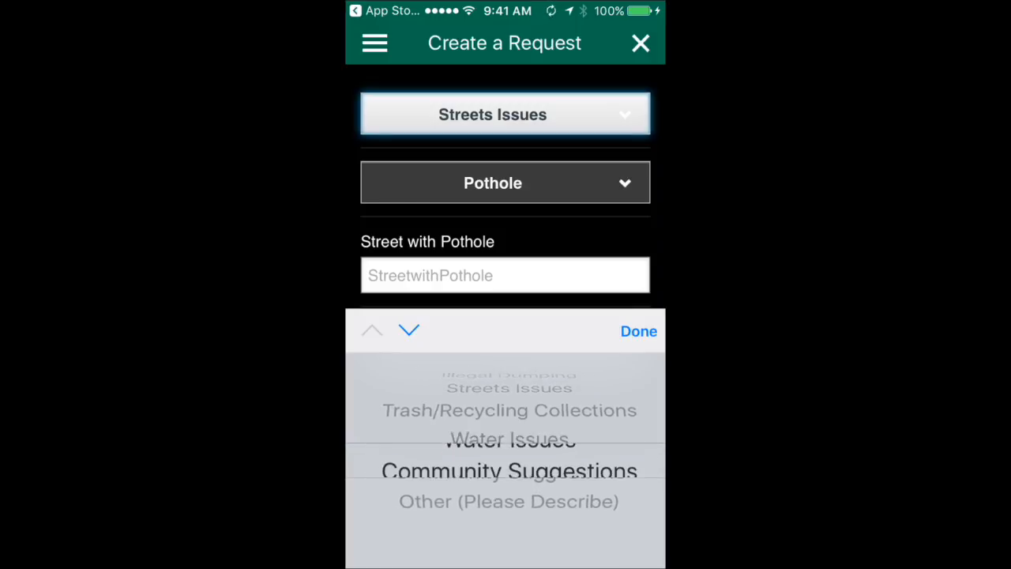